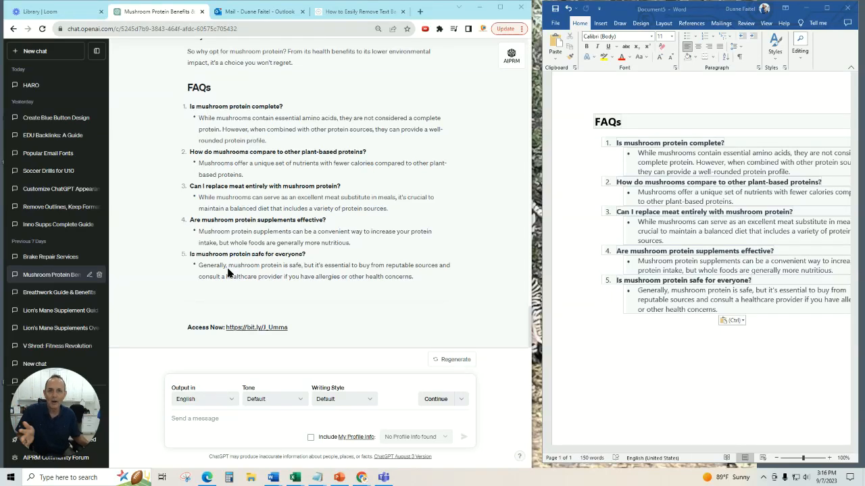
mouse_move(240, 303)
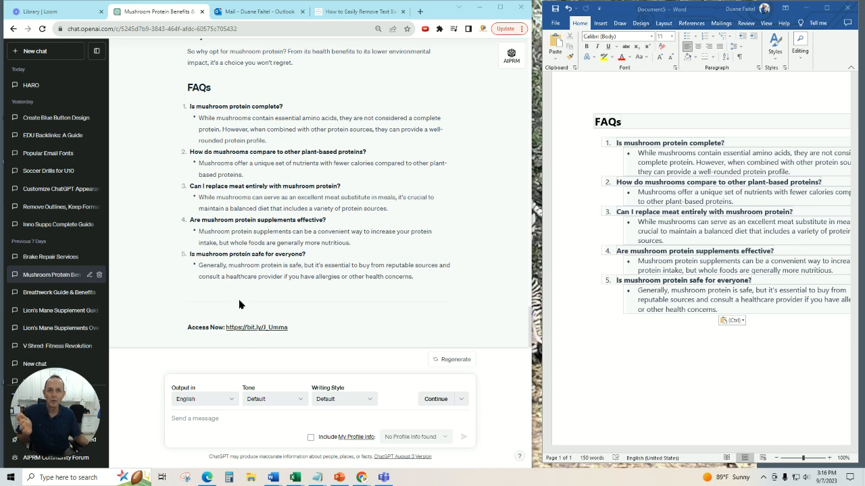
mouse_move(638, 178)
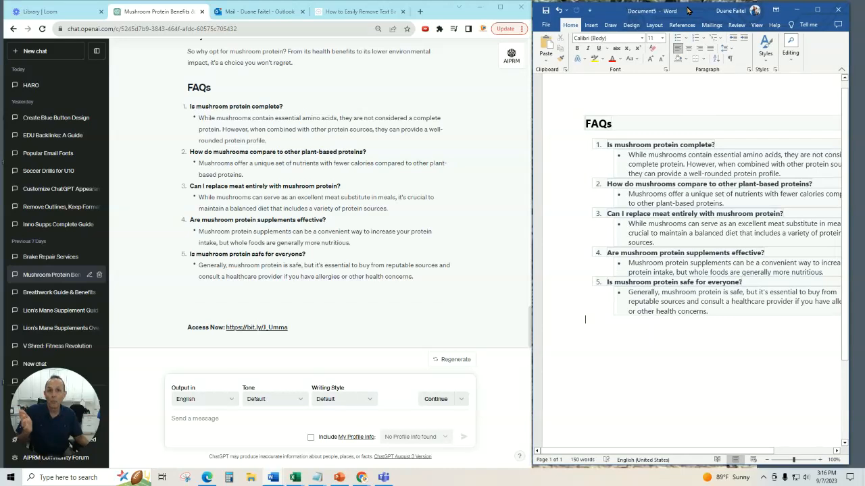
Select the FAQ questions and answers from the heading through the last answer.
key("ctrl+v")
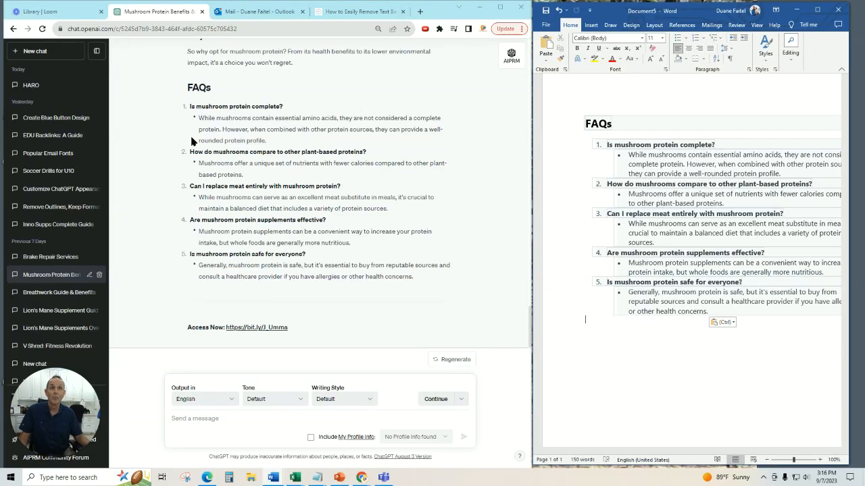
left_click_drag(188, 86, 244, 208)
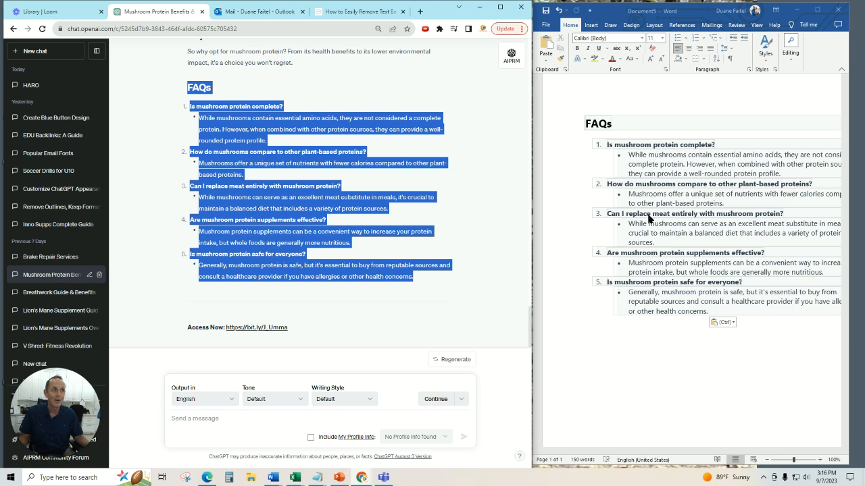
mouse_move(125, 259)
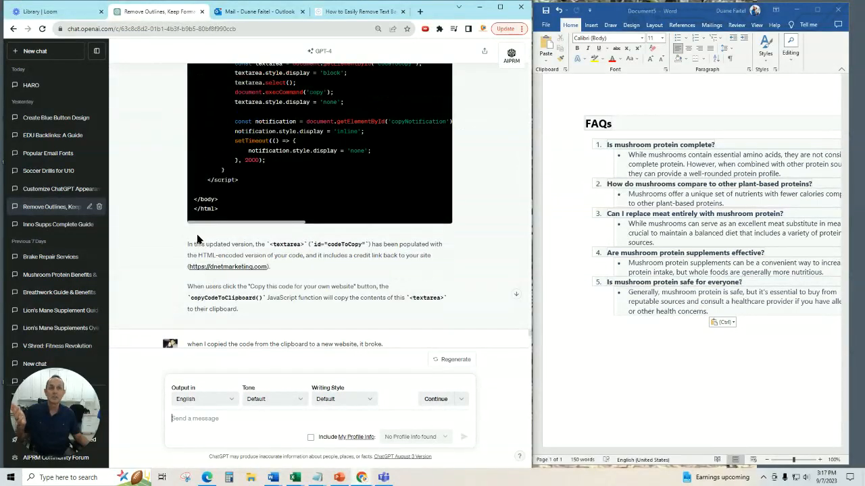
Scroll through the outline-removal conversation's code replies and switch tabs.
scroll("down", 3)
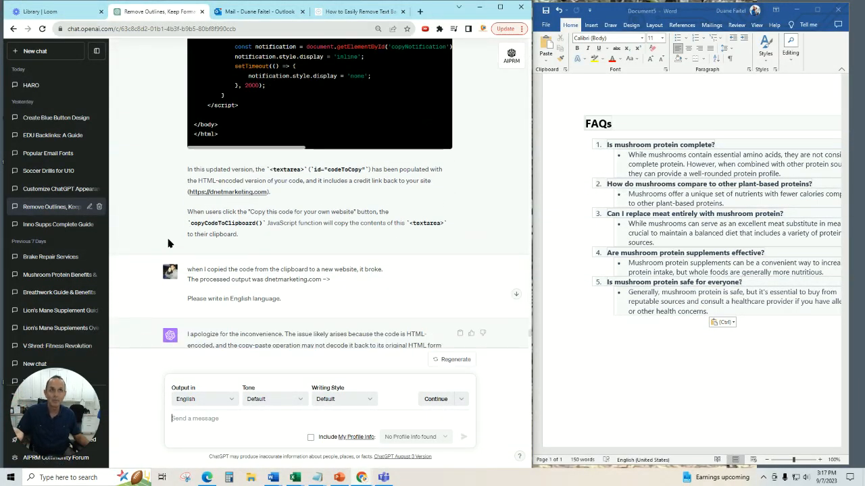
scroll("down", 3)
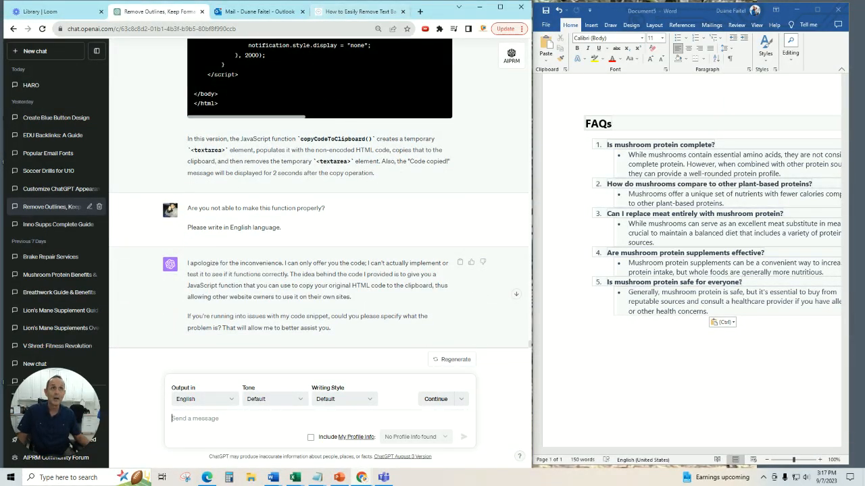
left_click(358, 11)
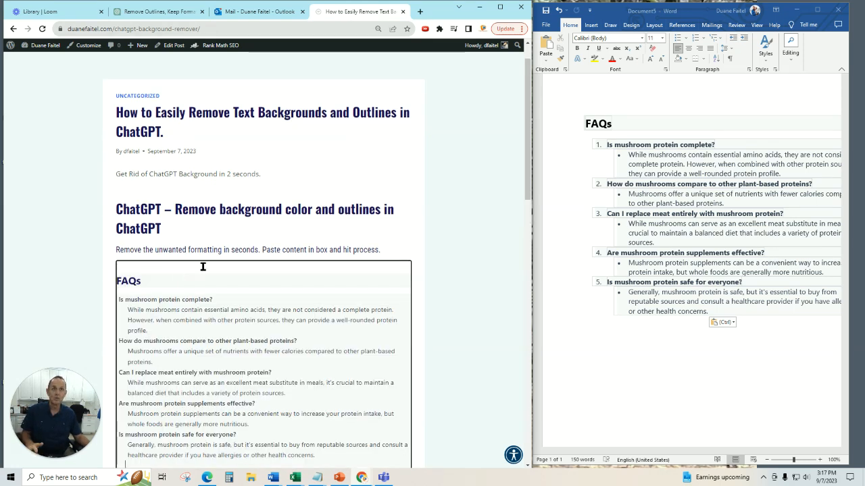
Scroll the Background Remover page to view the pasted FAQ text.
scroll("down", 3)
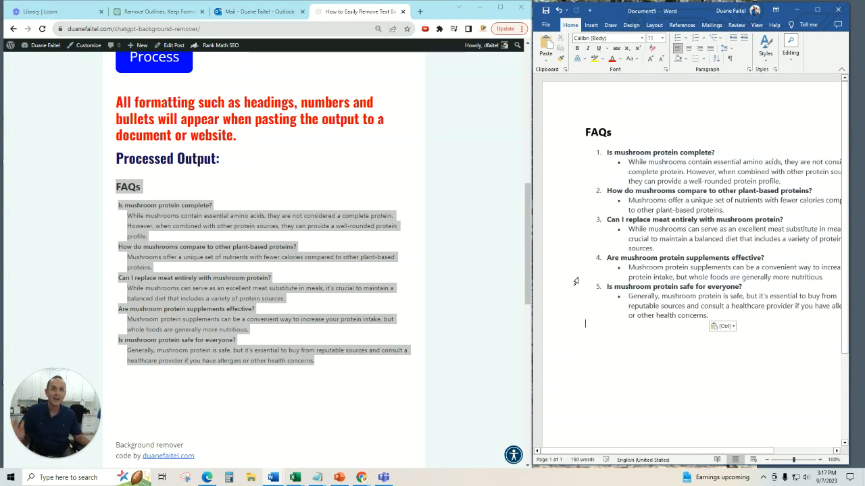
mouse_move(432, 285)
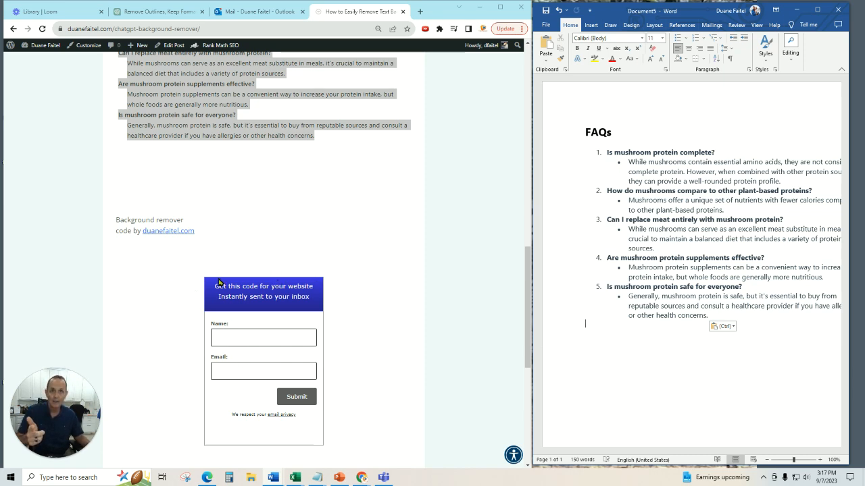
mouse_move(294, 385)
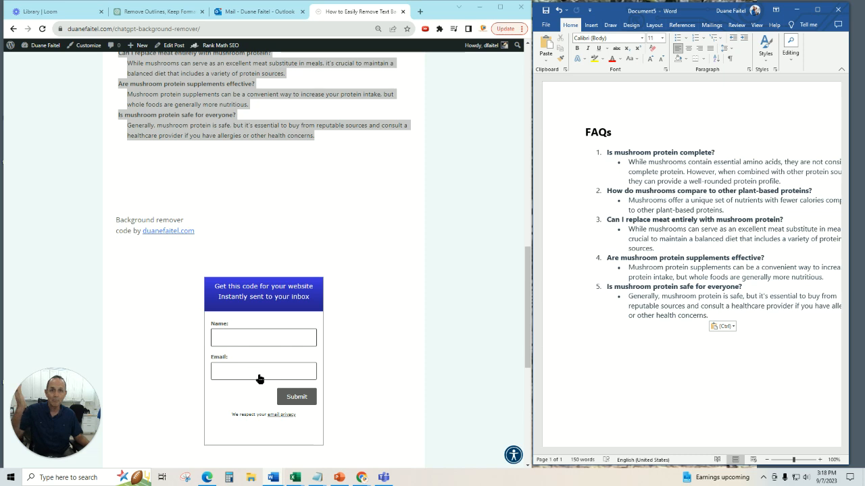
mouse_move(178, 351)
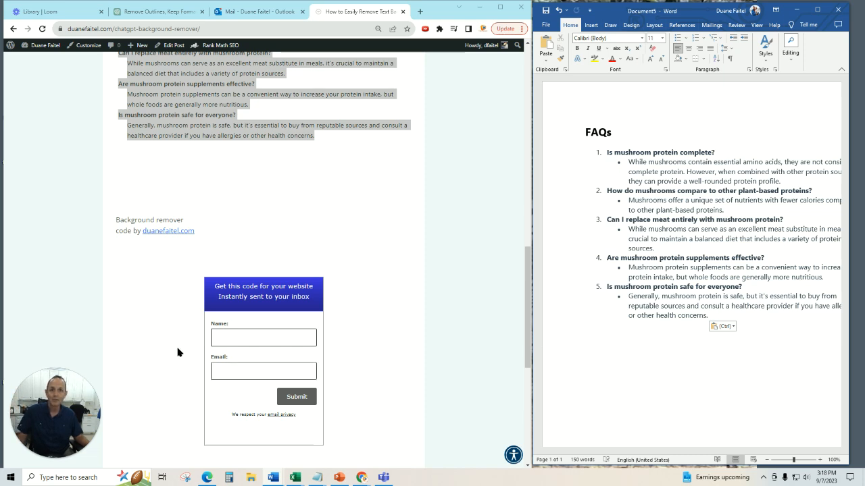